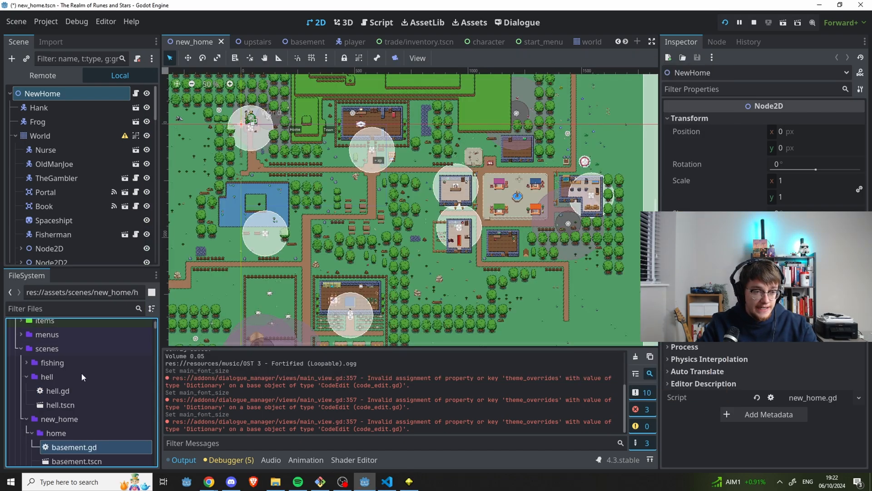
Bring the running game window forward to check its inventory screen, then put it away.
scroll(down, 3)
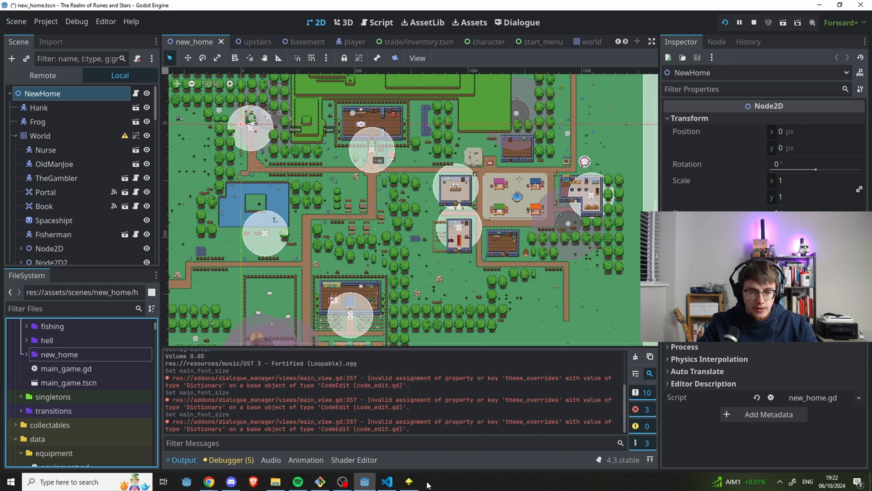
click(725, 21)
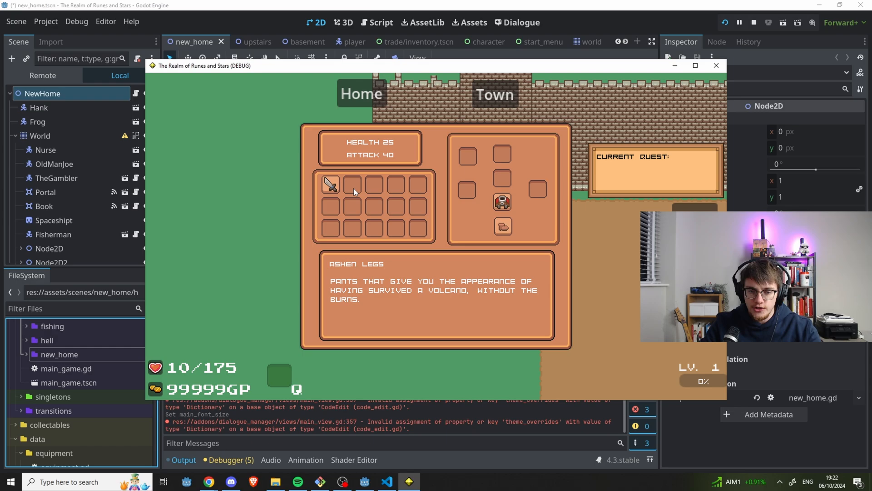
click(330, 184)
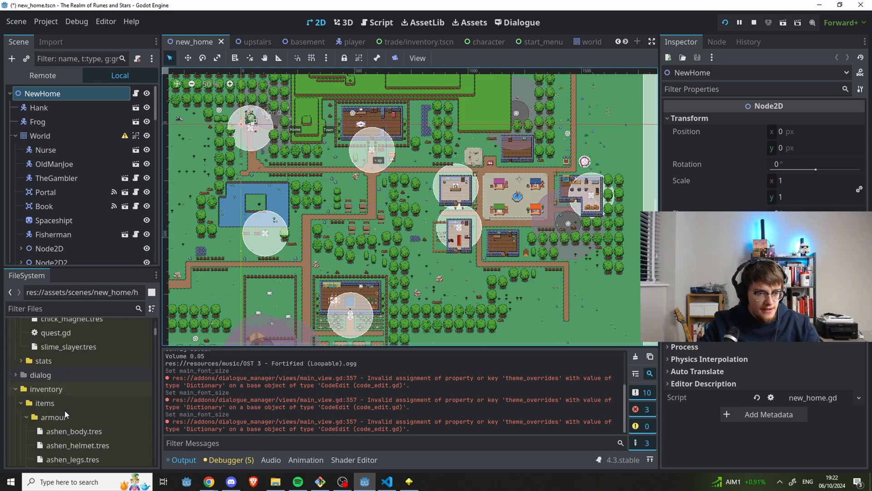
Browse the FileSystem dock down to inventory/items and start filtering files by name.
scroll(down, 3)
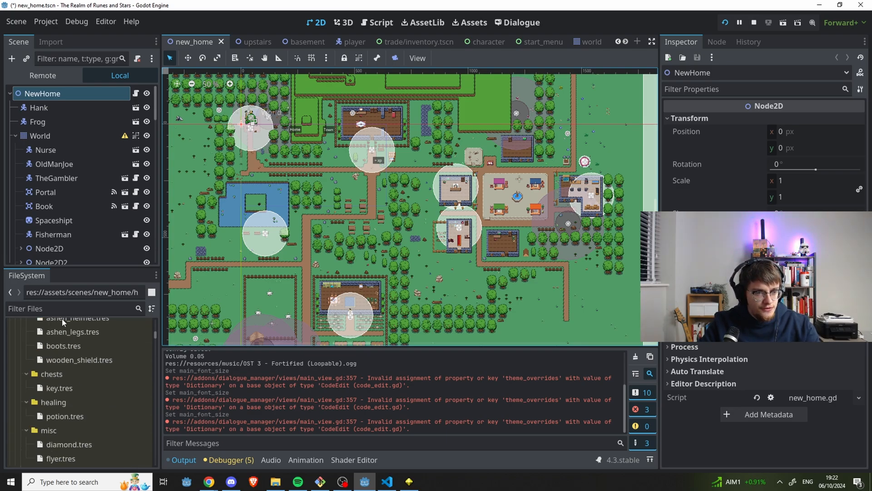
click(73, 308)
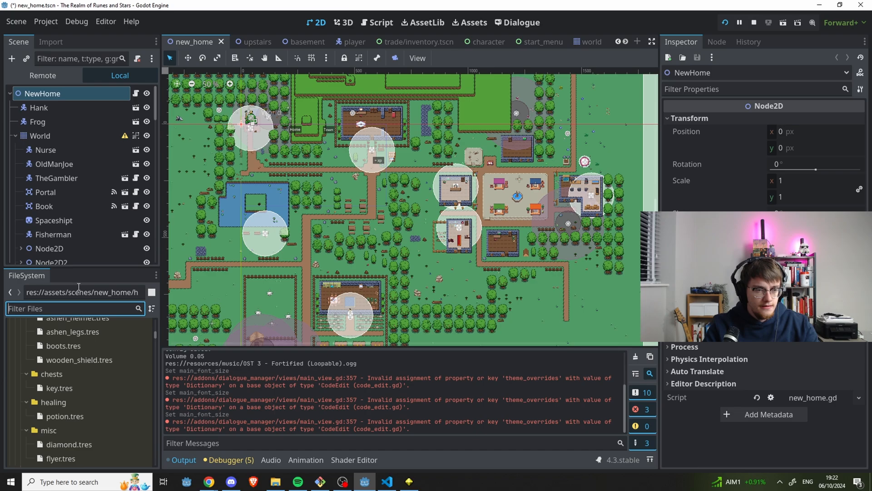
Filter the project files by 'slot' and open the equipment_slot scene.
text(slot)
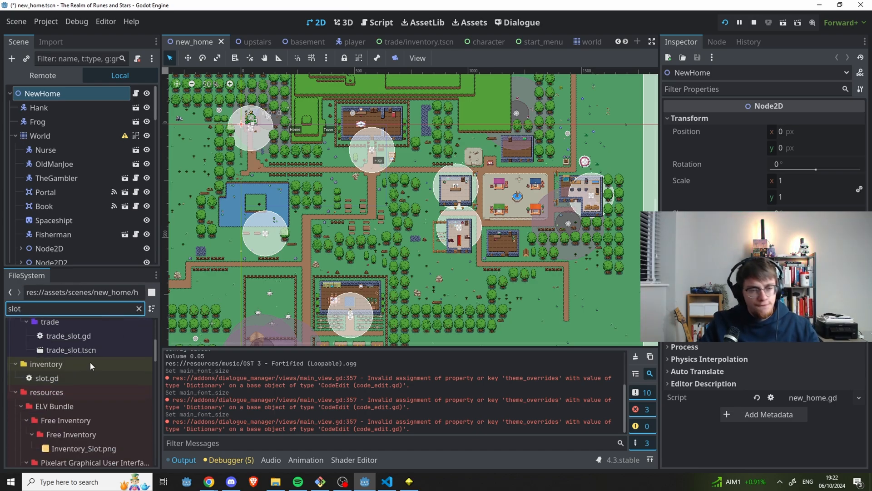
click(70, 386)
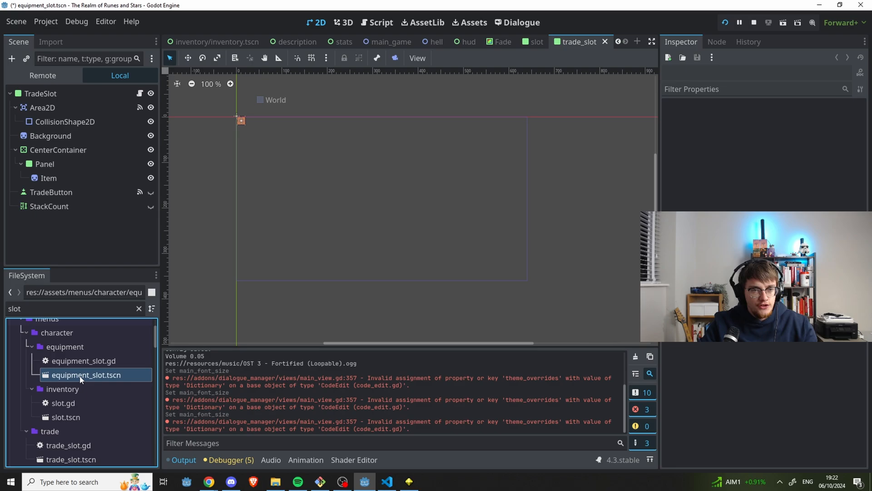
double_click(65, 399)
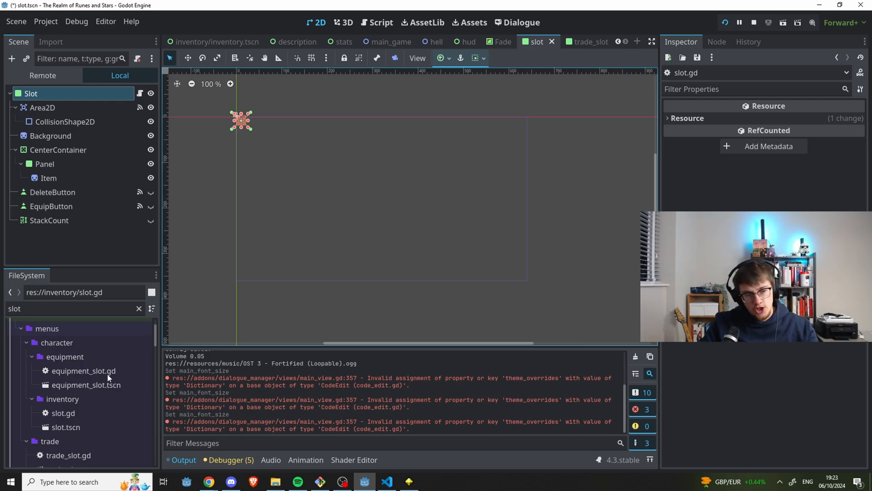
Pick the inventory slot scene and open equipment_slot.gd in the external code editor.
click(66, 427)
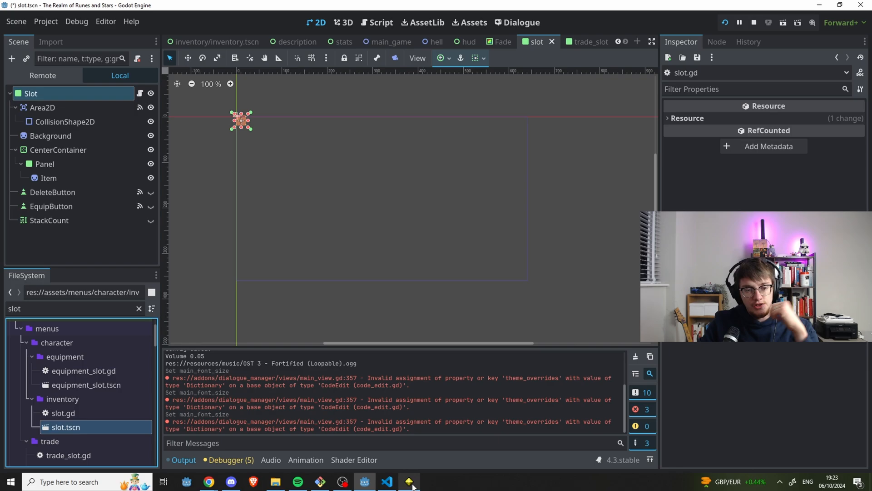
click(83, 371)
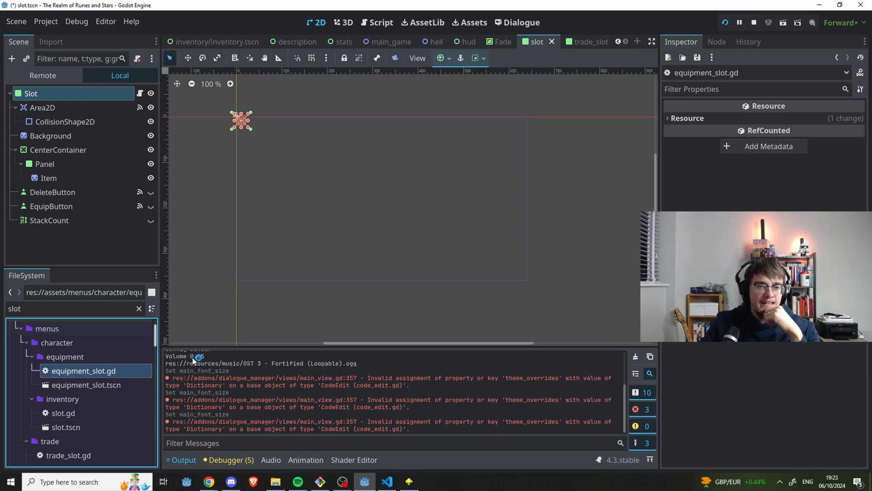
click(386, 482)
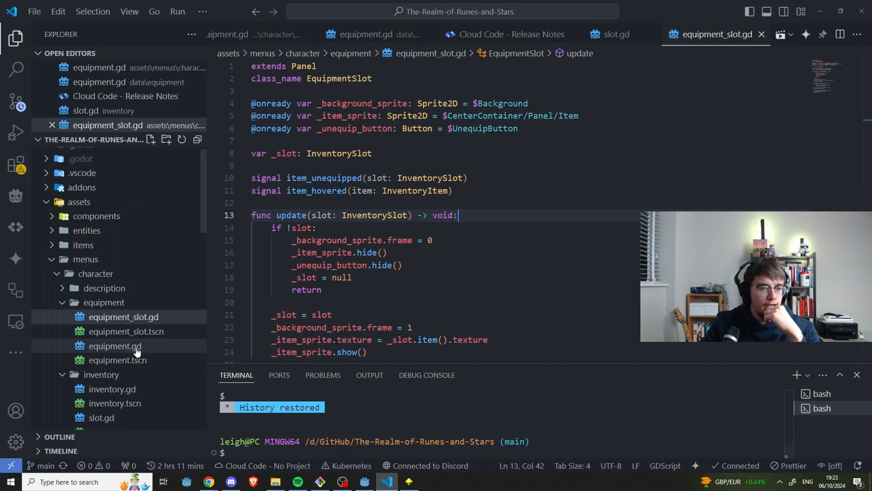
Open assets/menus/character/equipment/equipment.gd from the Explorer.
click(114, 345)
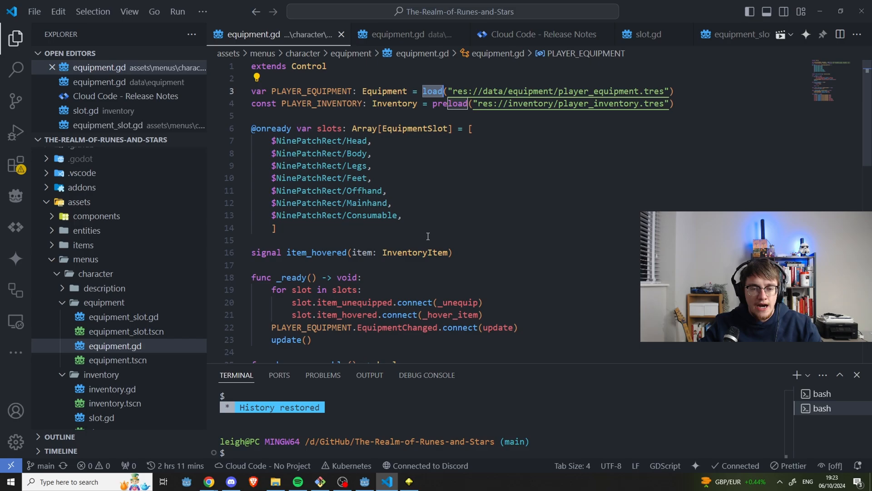
mouse_move(417, 160)
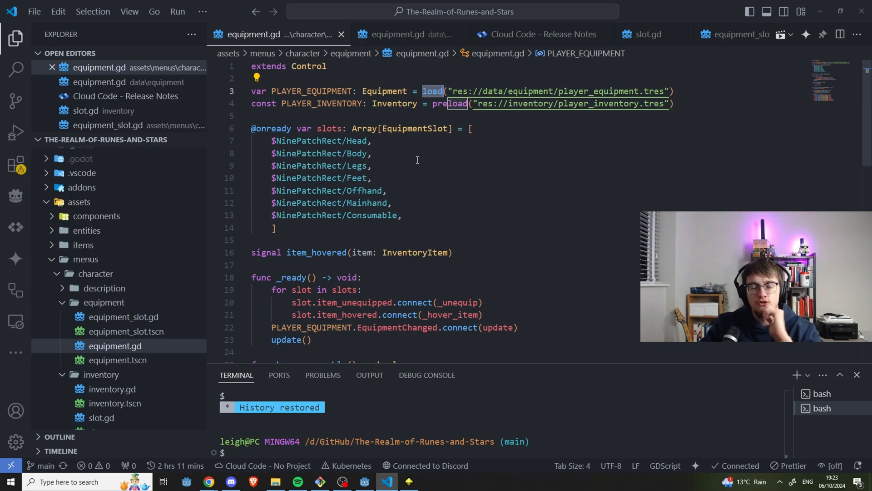
mouse_move(456, 227)
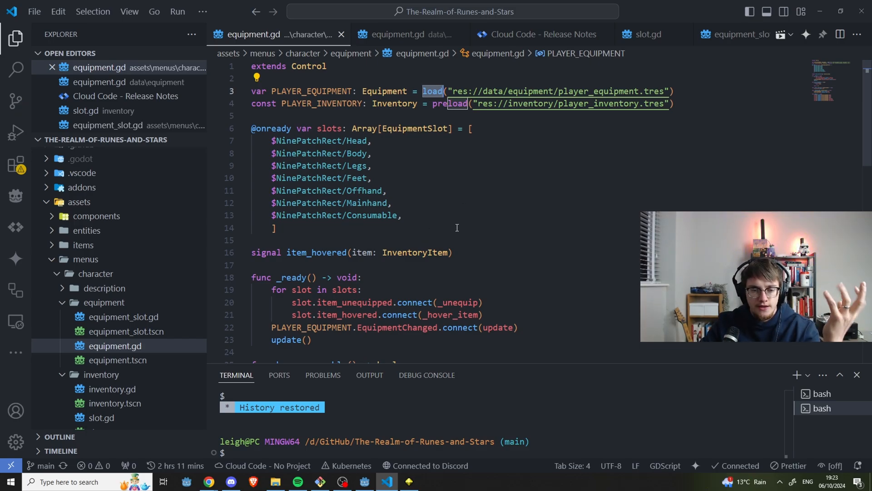
mouse_move(452, 314)
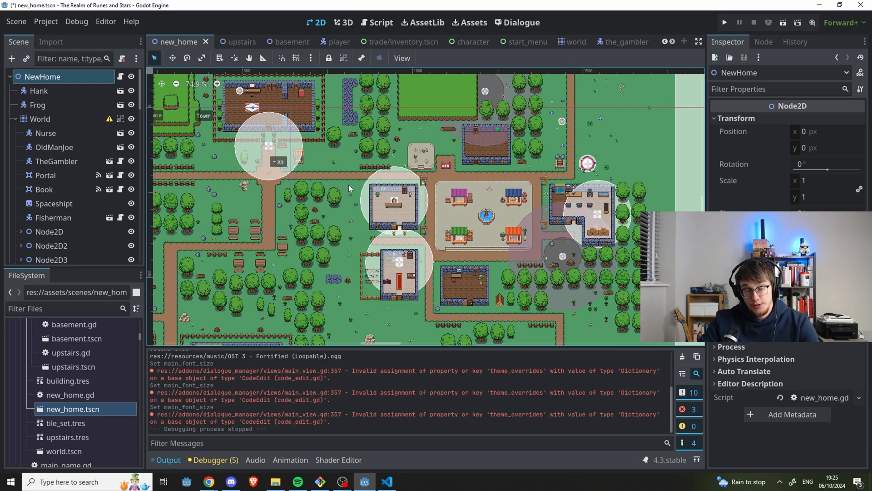
scroll(down, 3)
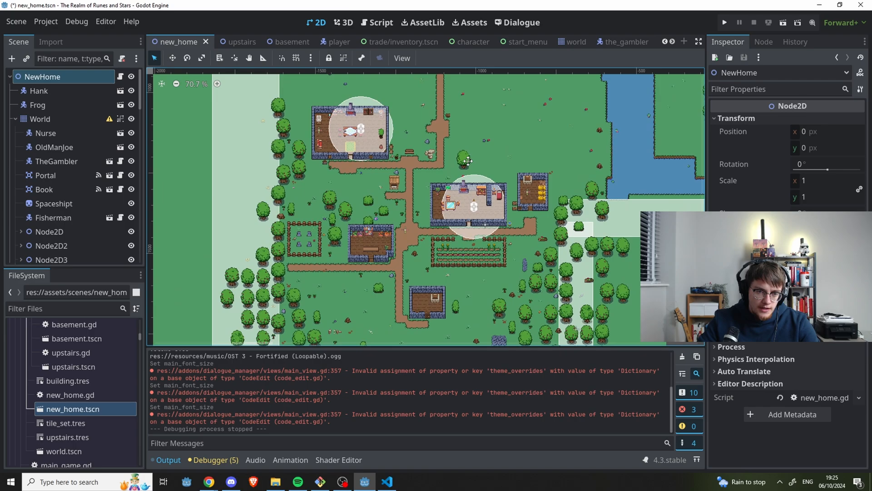
mouse_move(425, 163)
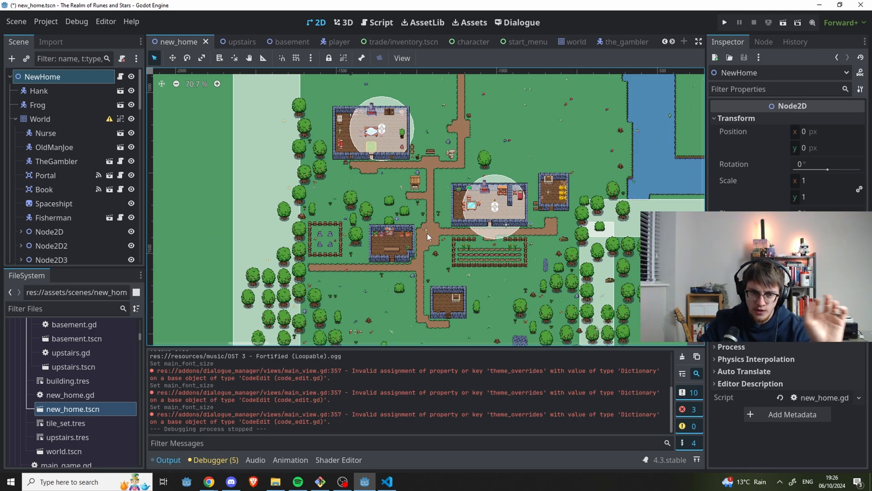
mouse_move(490, 265)
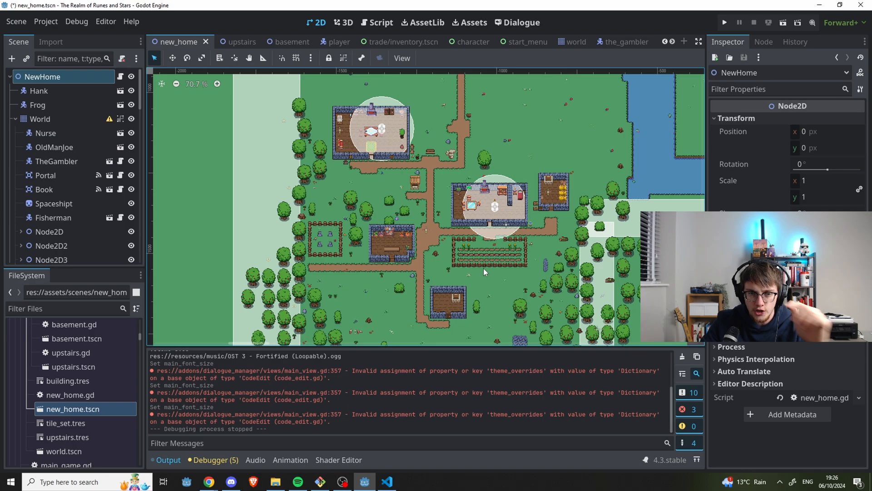
mouse_move(460, 243)
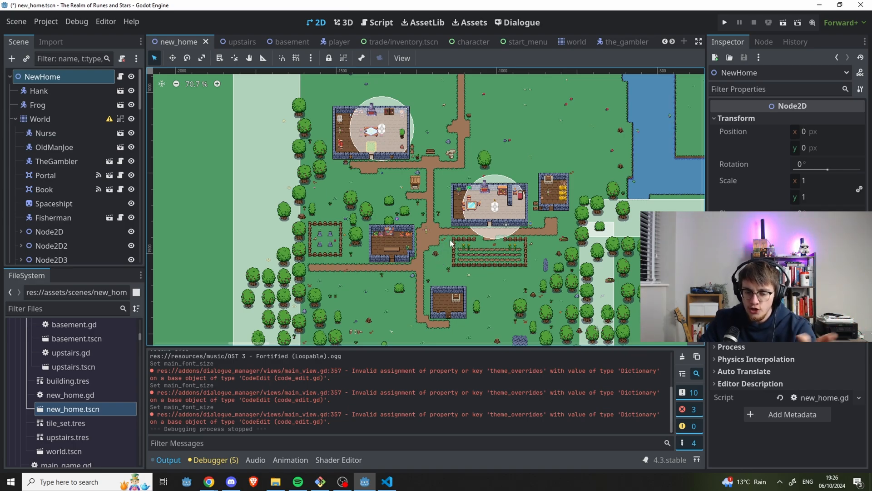
mouse_move(452, 245)
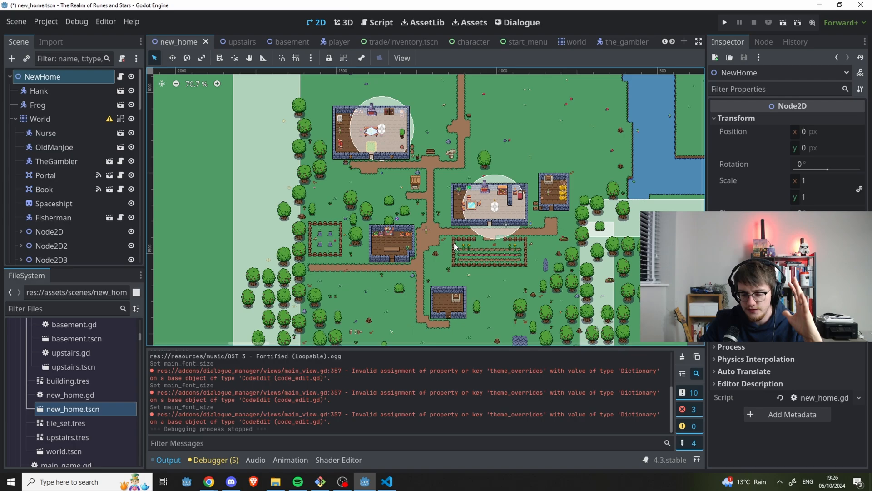
mouse_move(447, 224)
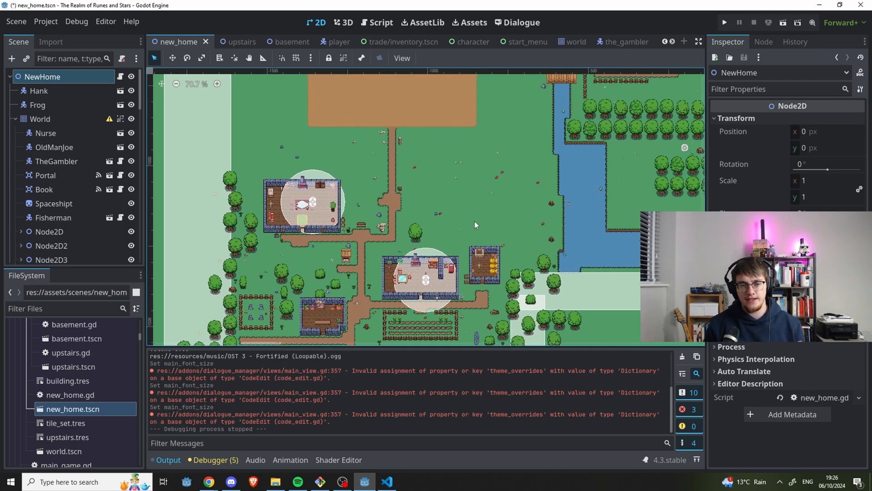
Run the project so the hero can walk through the village near Home.
click(724, 22)
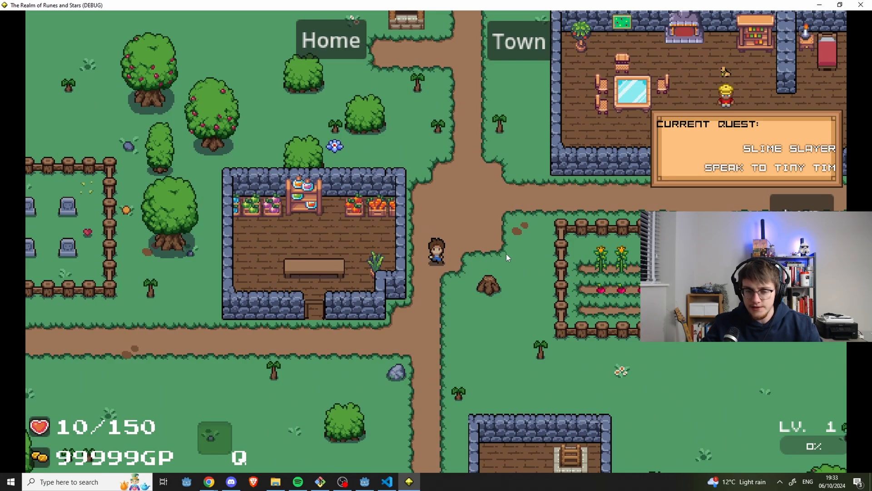
Pause with Escape, save the current game, then load the saved game back.
key(Escape)
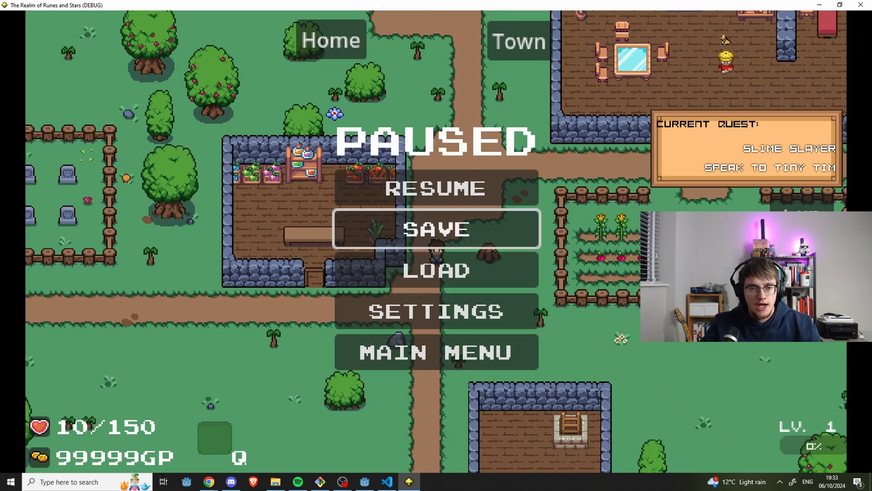
click(436, 189)
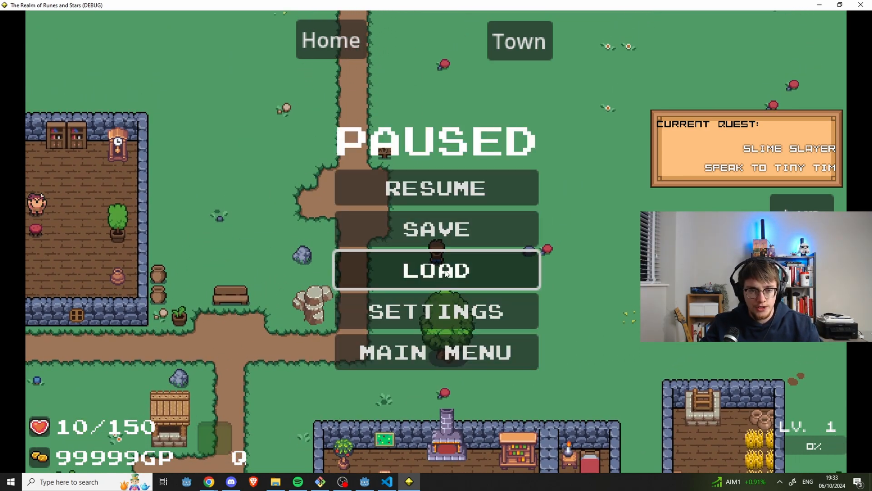
click(435, 187)
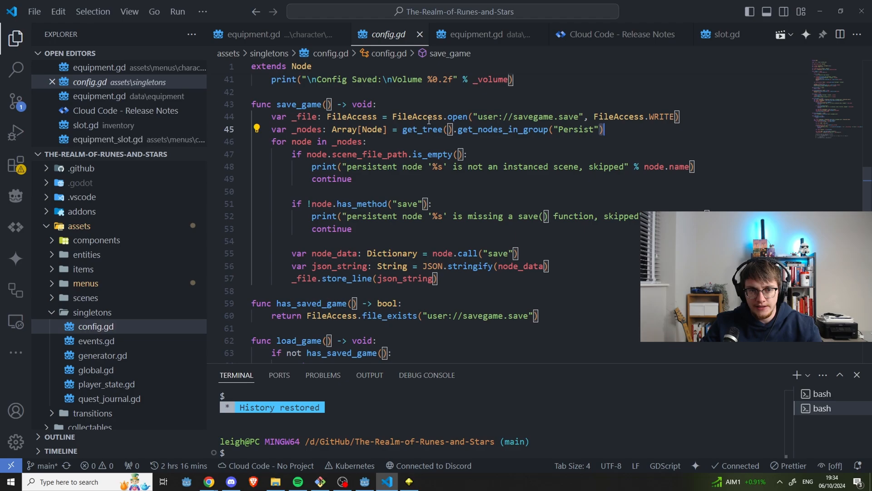
double_click(500, 129)
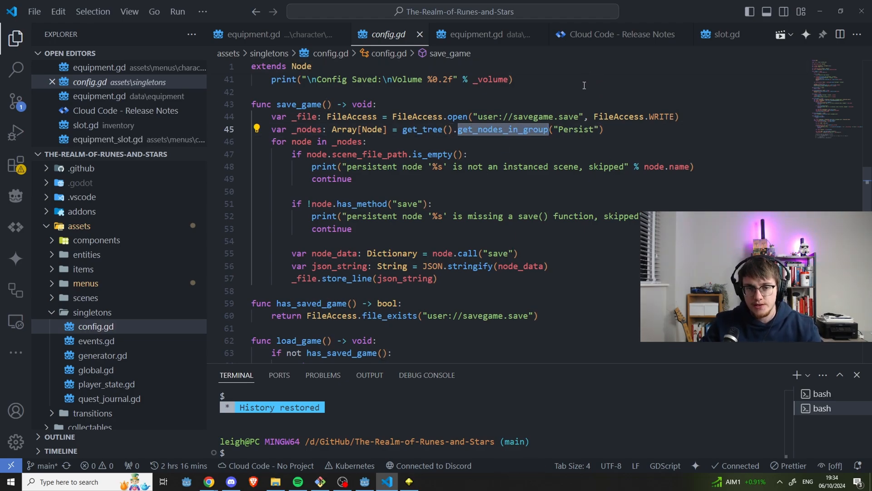
click(470, 129)
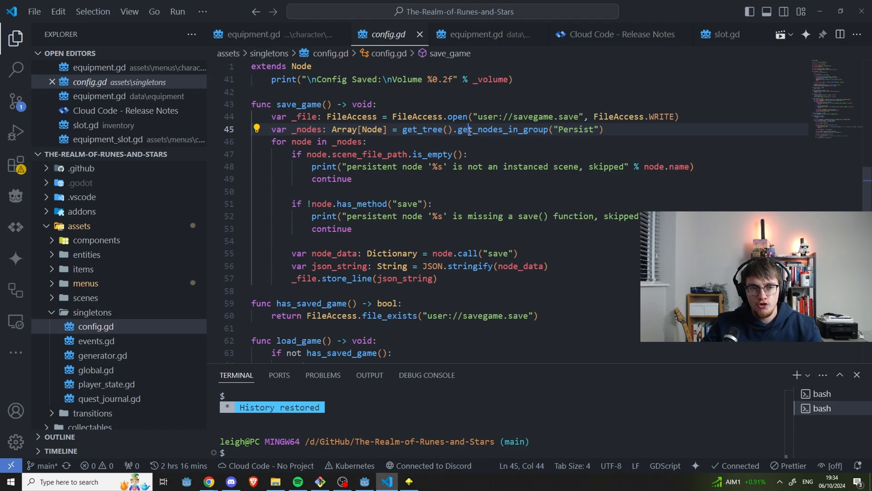
double_click(406, 204)
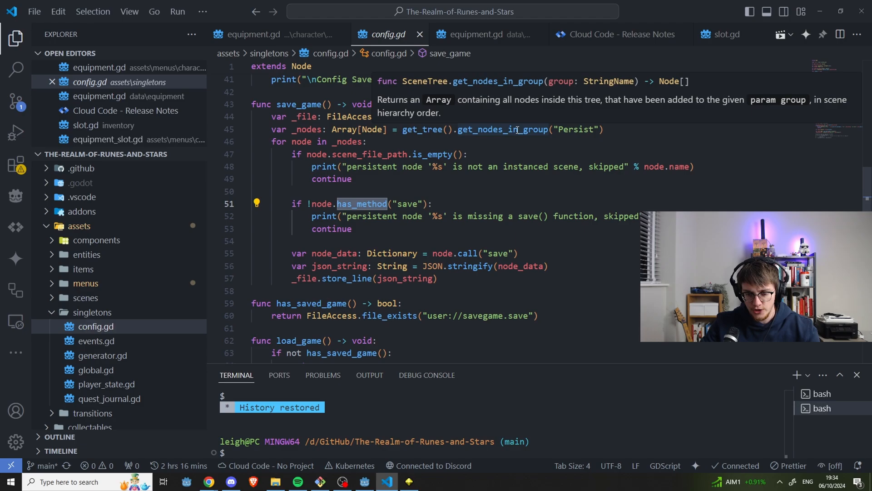
mouse_move(481, 187)
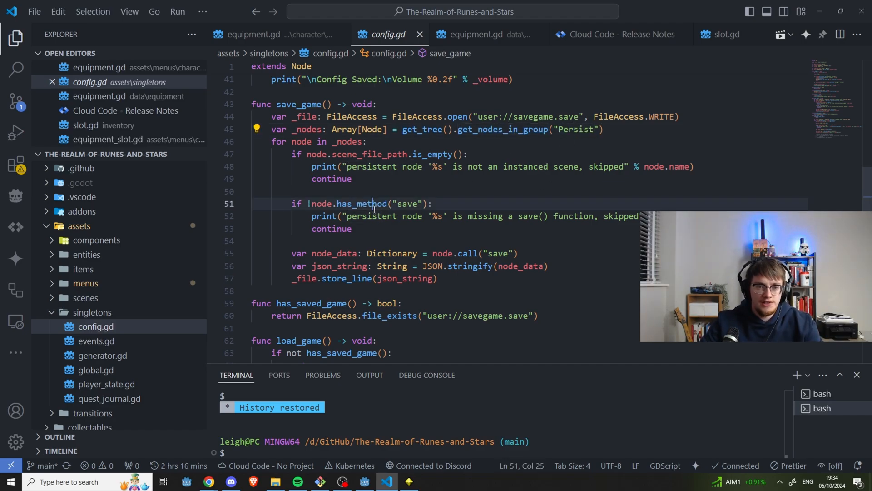
double_click(467, 253)
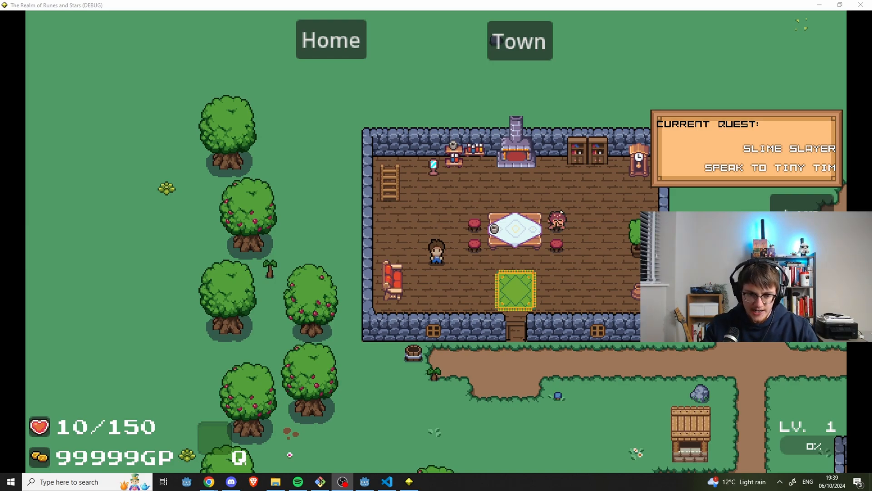
Open the new_home scene from the FileSystem dock, then return to the hell scene tab.
click(364, 481)
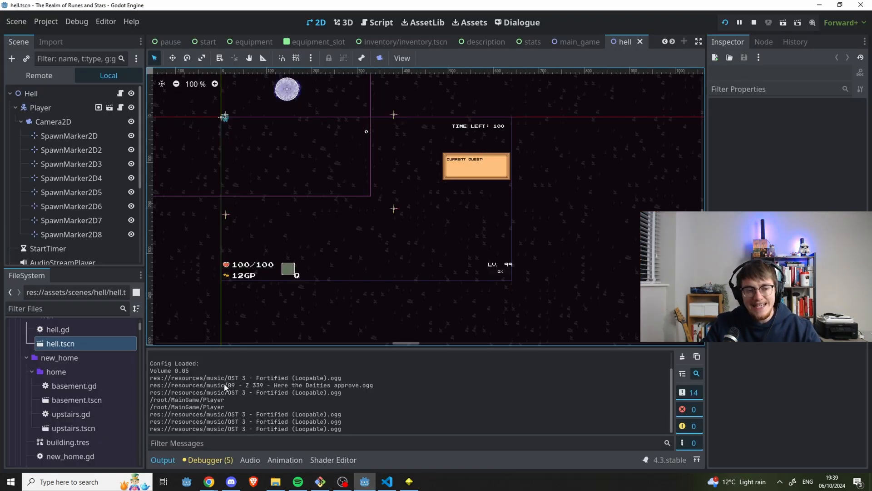
scroll(down, 3)
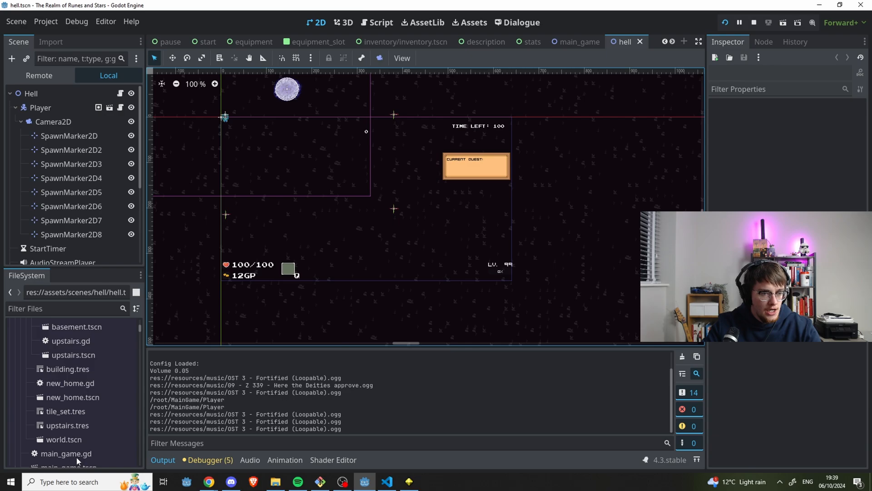
click(73, 397)
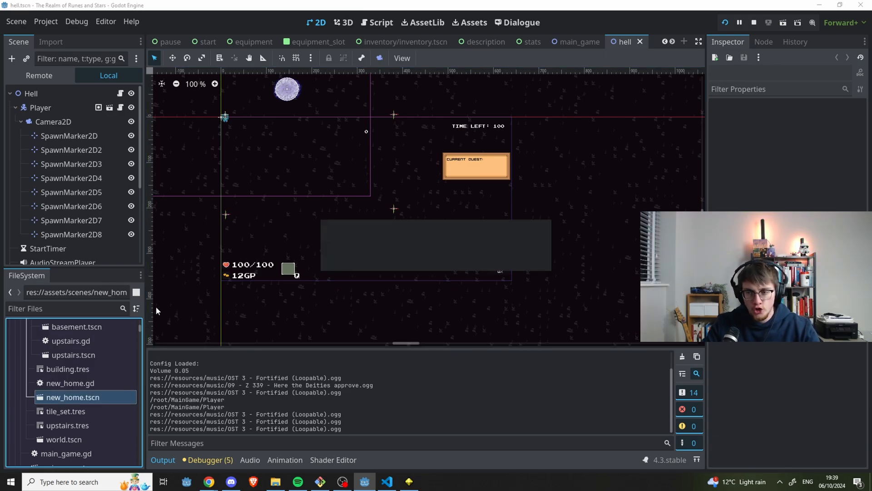
double_click(73, 397)
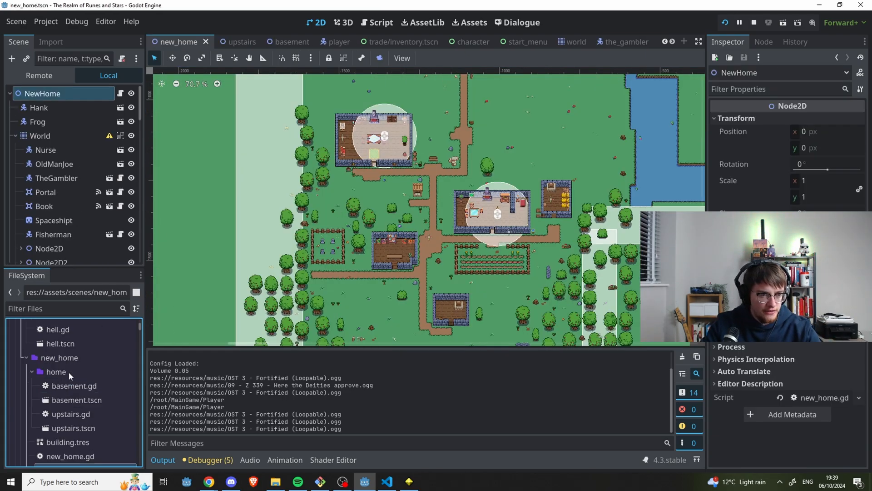
click(60, 380)
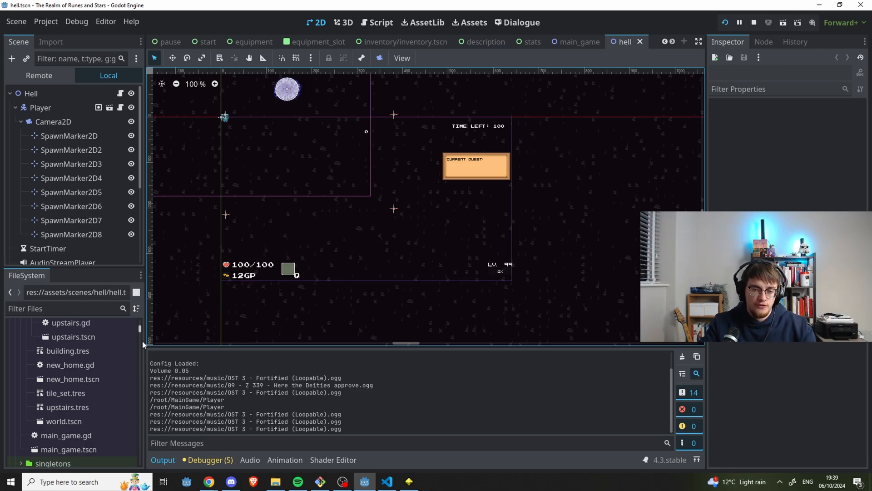
mouse_move(358, 366)
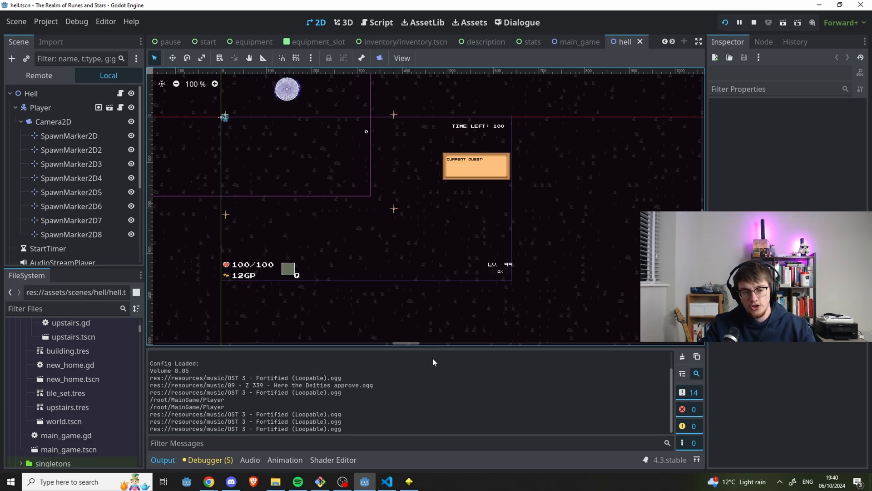
mouse_move(419, 363)
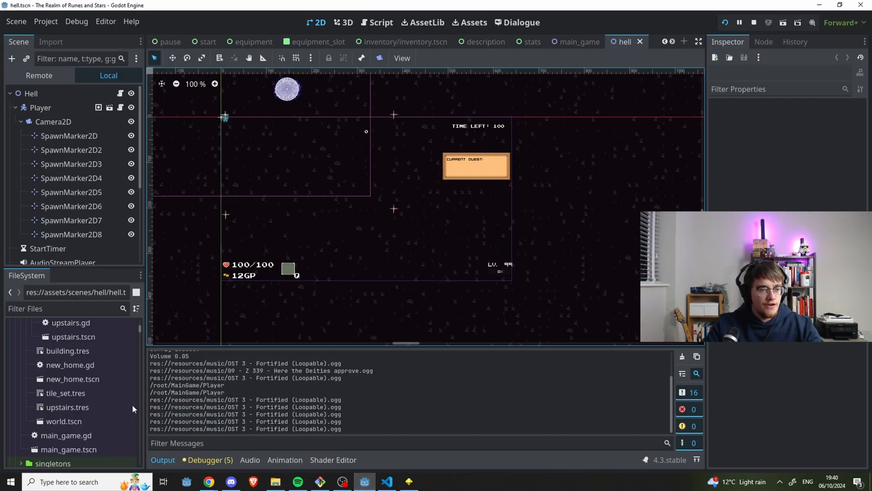
Browse the project scenes down to main_game.tscn and select it.
scroll(down, 3)
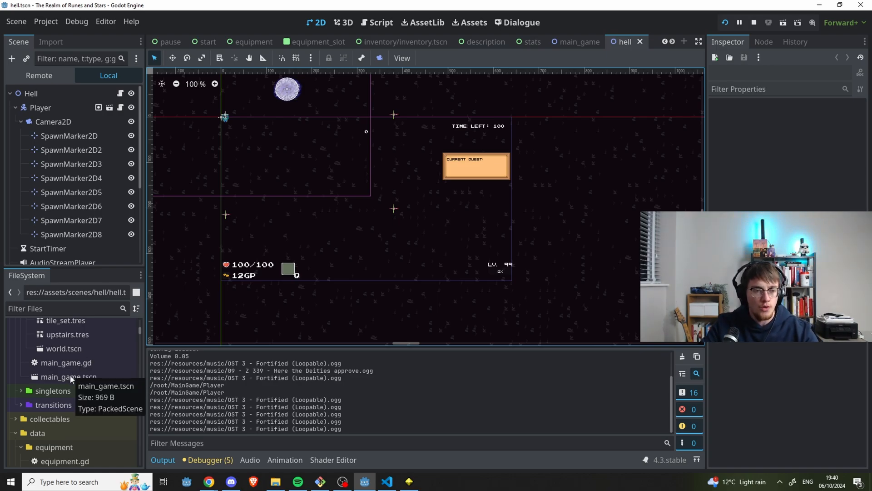
click(69, 376)
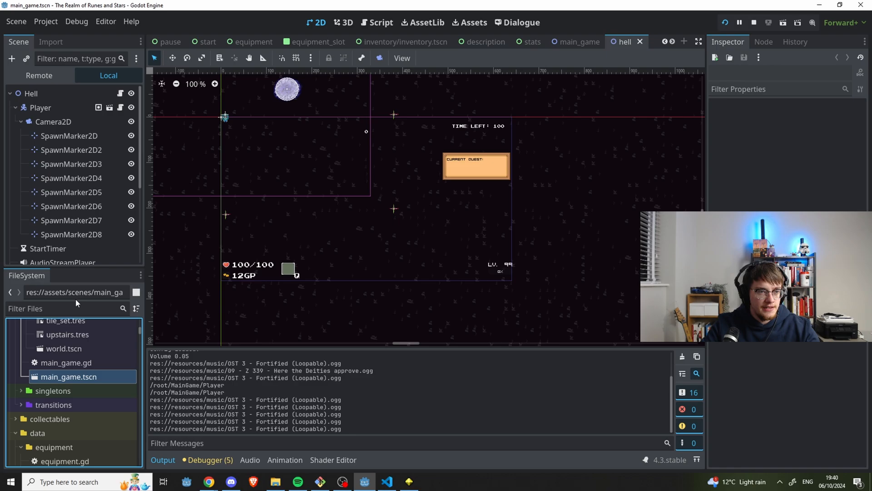
Open main_game.tscn and inspect its Overlay, BackgroundStreamPlayer and following nodes.
click(579, 41)
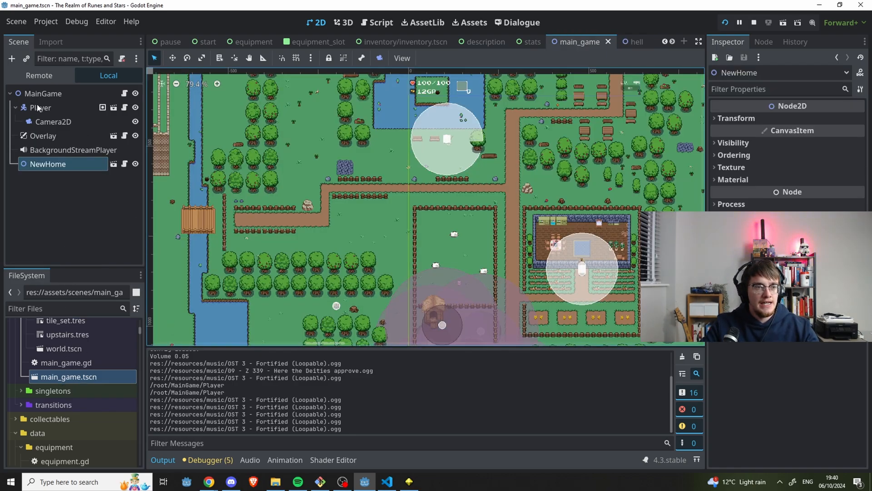
click(43, 135)
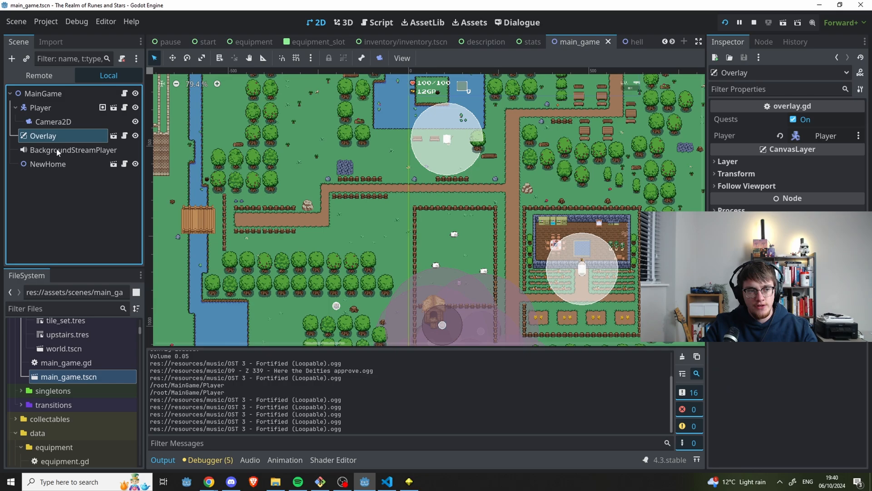
click(73, 150)
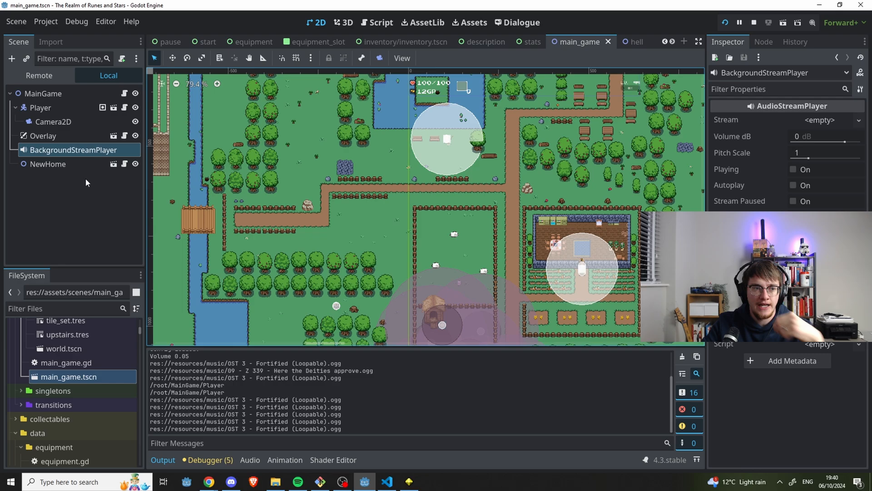
click(48, 164)
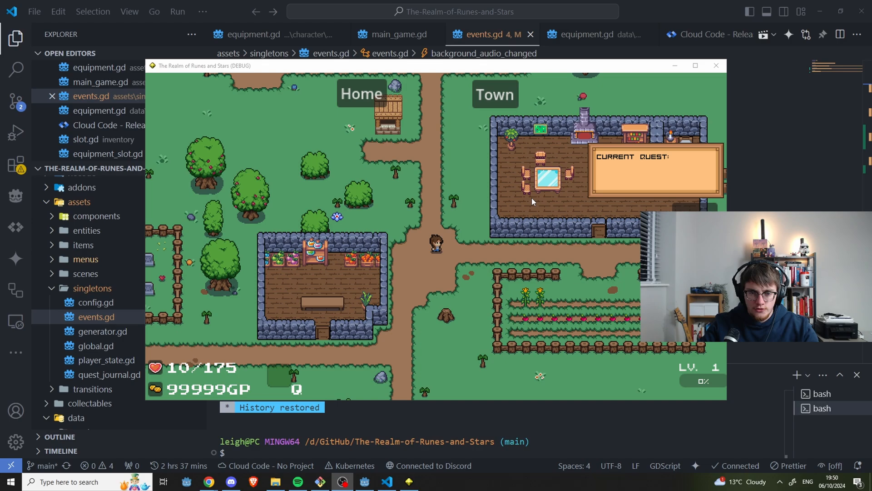
mouse_move(390, 178)
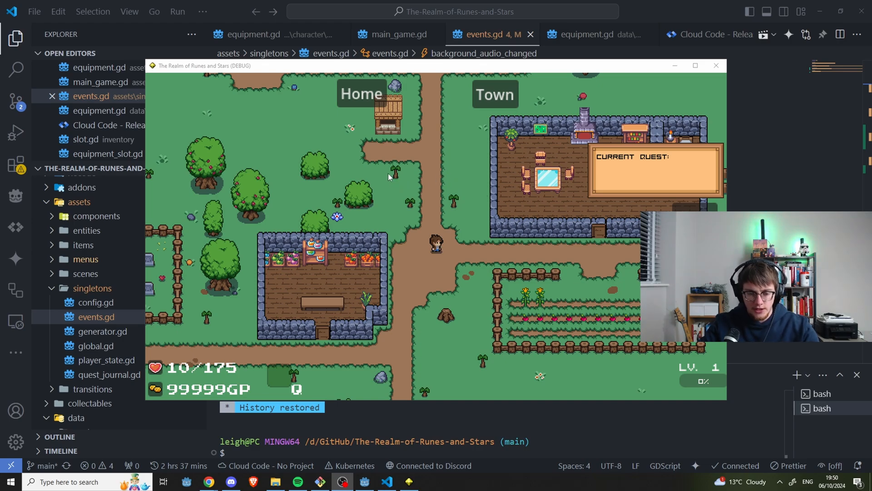
mouse_move(382, 164)
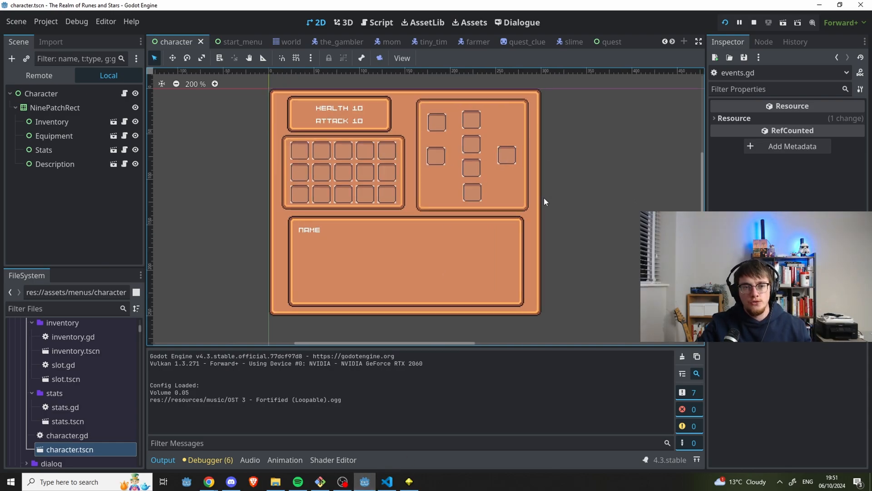
View the character.tscn menu scene, then return to events.gd in the code editor.
scroll(down, 3)
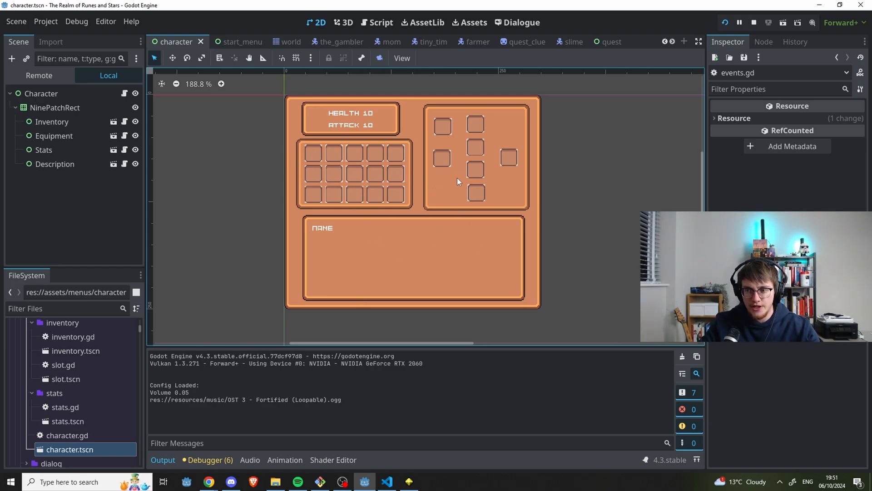
mouse_move(460, 180)
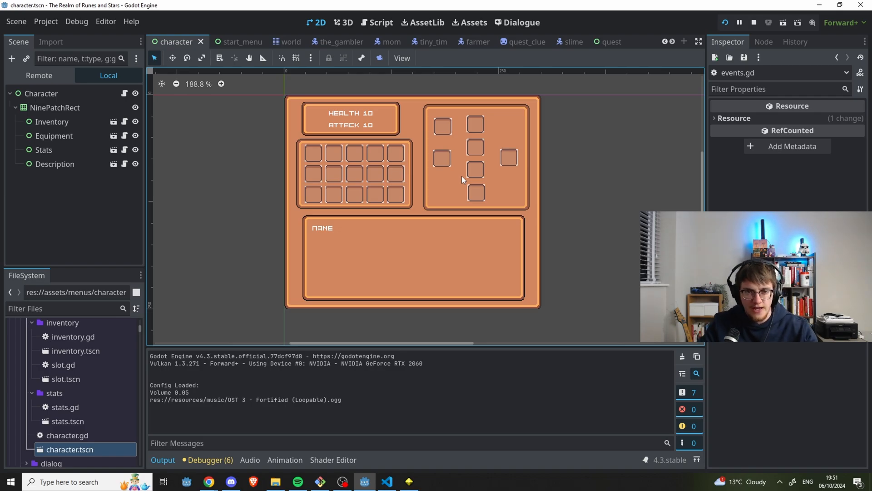
mouse_move(441, 141)
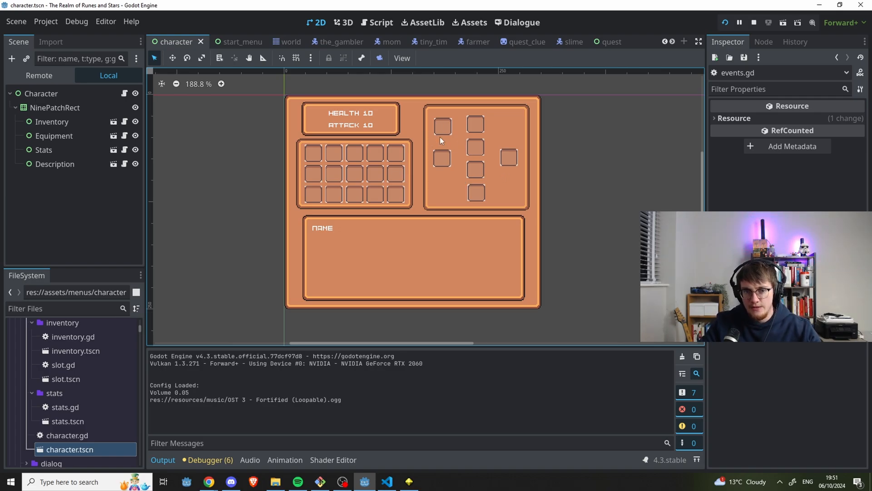
mouse_move(435, 155)
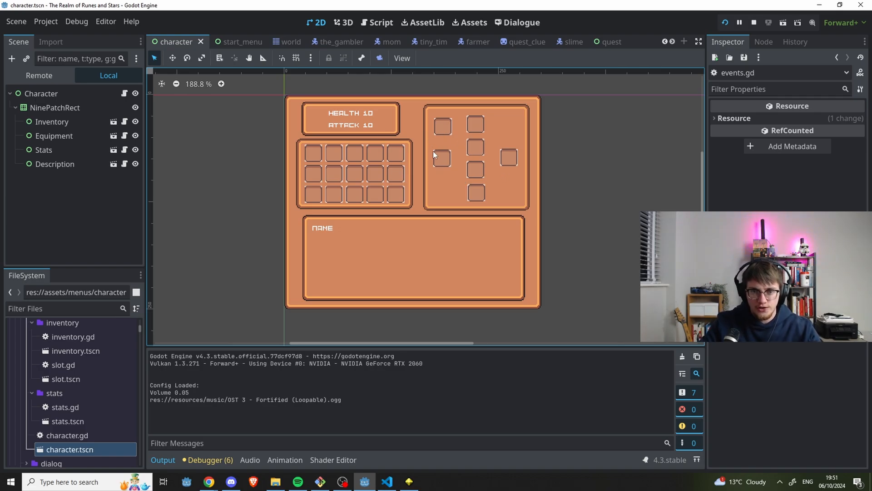
mouse_move(464, 121)
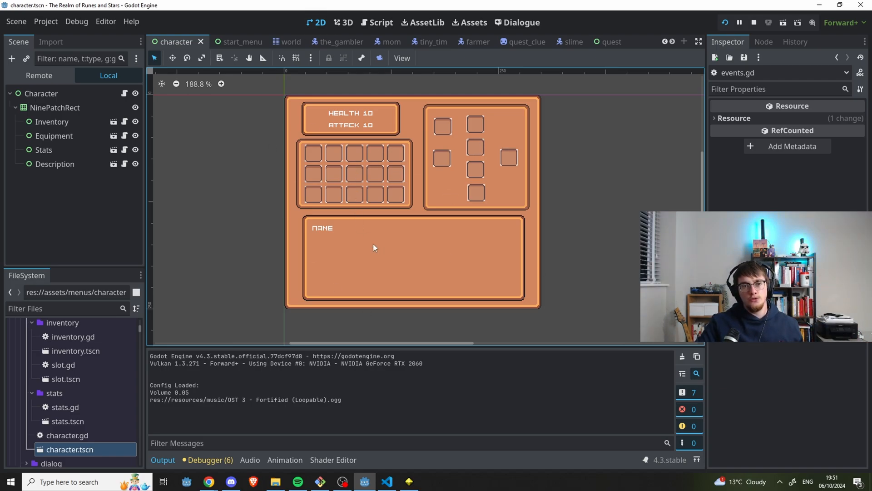
mouse_move(395, 194)
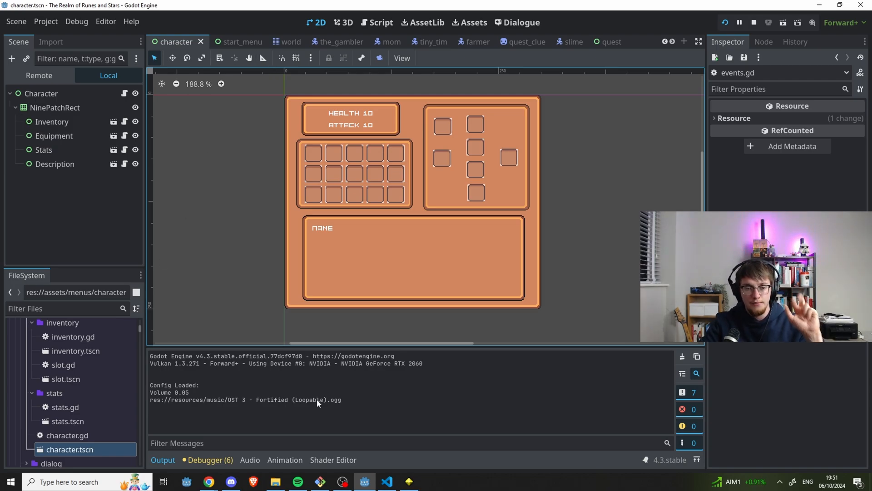
click(387, 481)
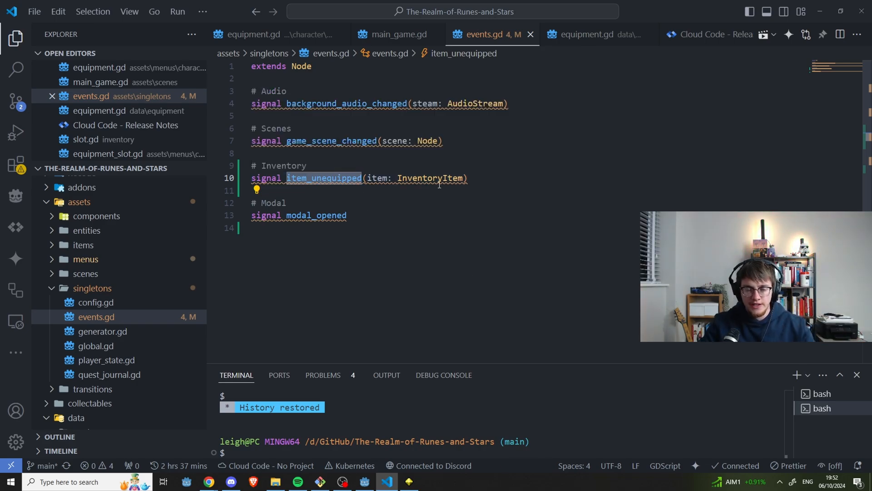
mouse_move(323, 177)
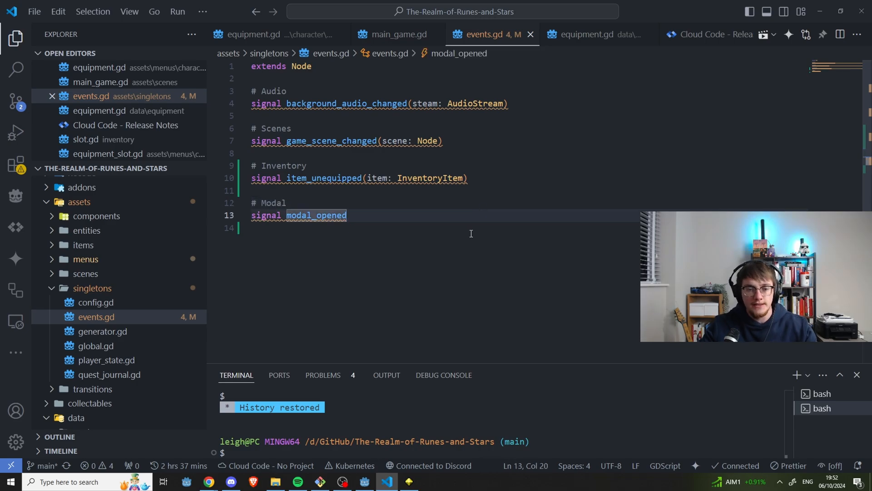
mouse_move(363, 481)
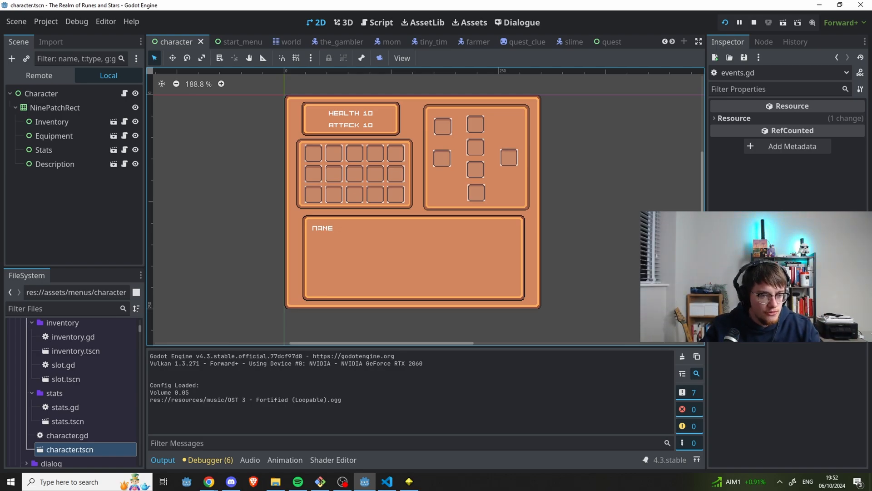
Browse to assets/scenes and open main_game.gd in the external editor.
scroll(down, 3)
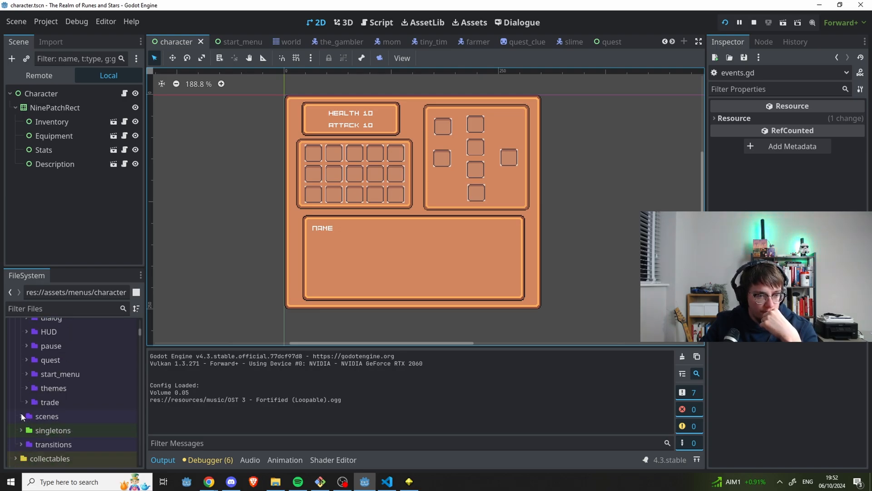
scroll(down, 3)
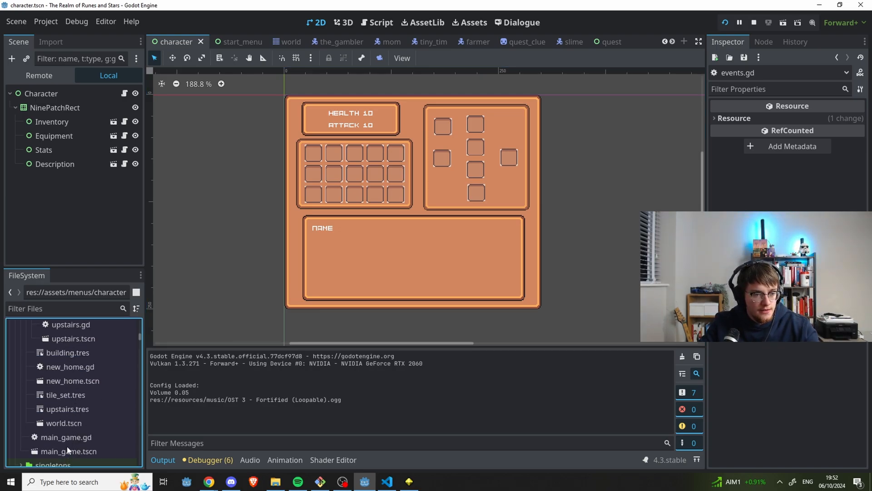
click(387, 482)
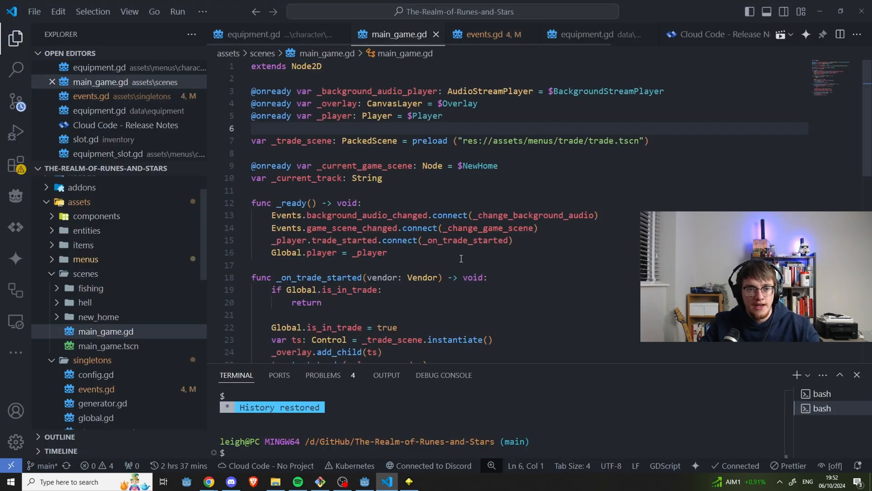